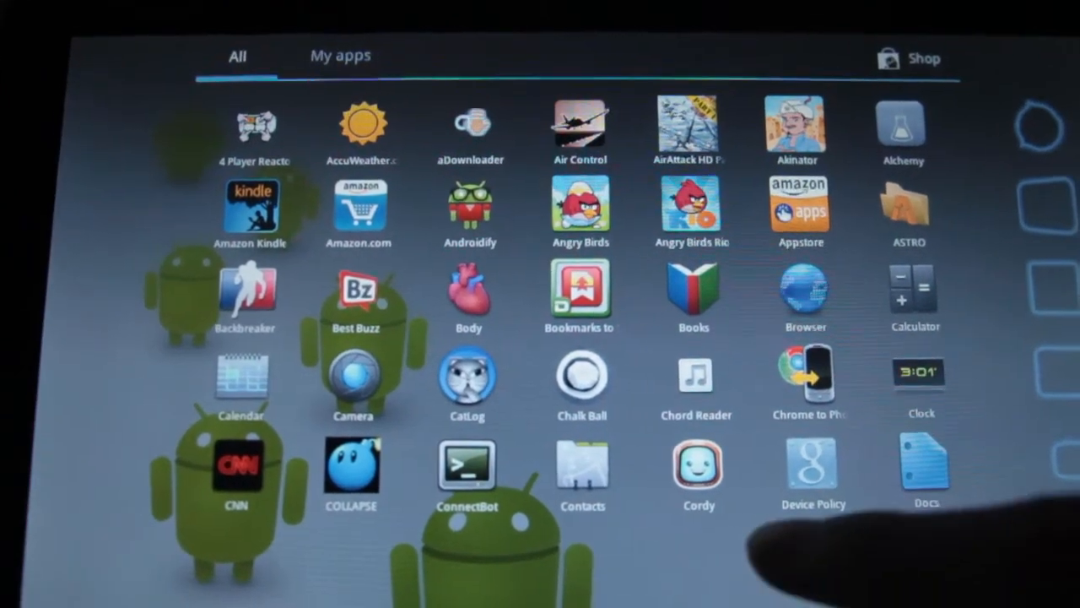
# Launch the browser to reach google.com/apps/mydevices showing the Xoom tablet.
pyautogui.click(812, 468)
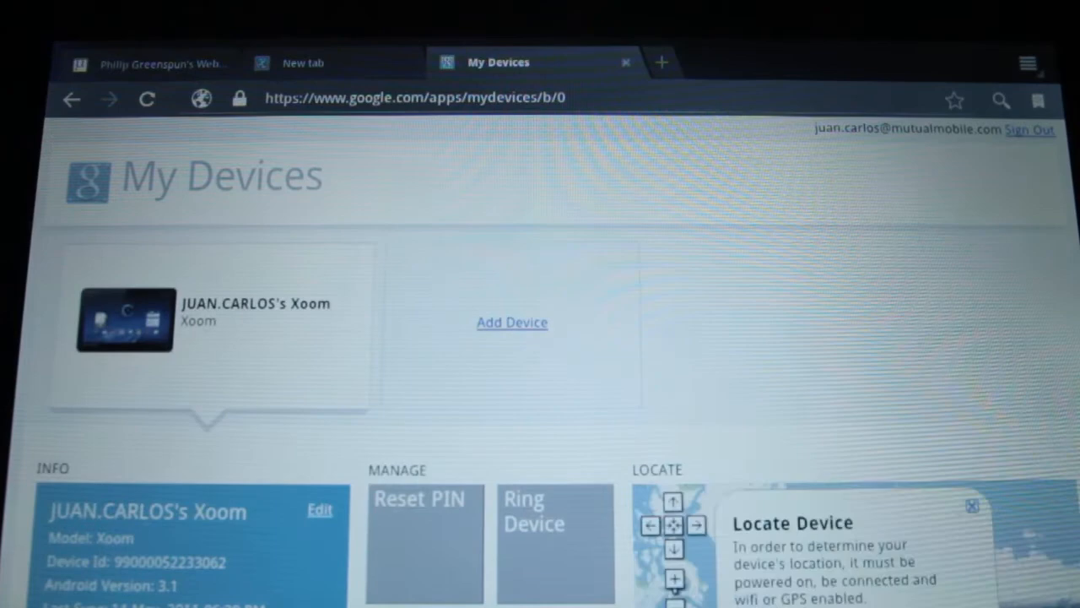
# Locate the Xoom on the map and bring up the Lock Device confirmation.
pyautogui.scroll(-3)
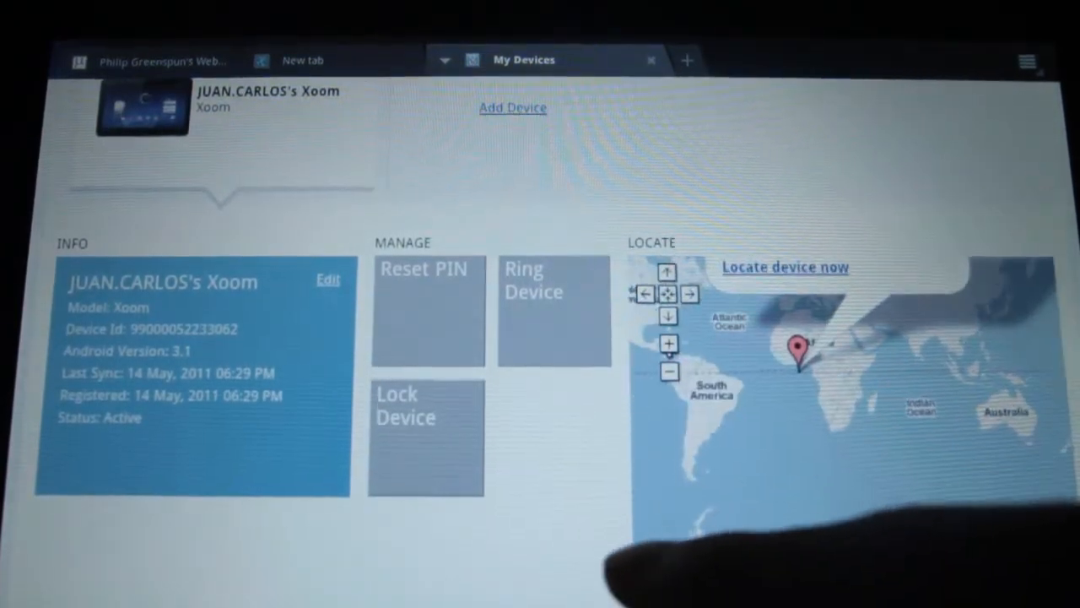
pyautogui.click(784, 267)
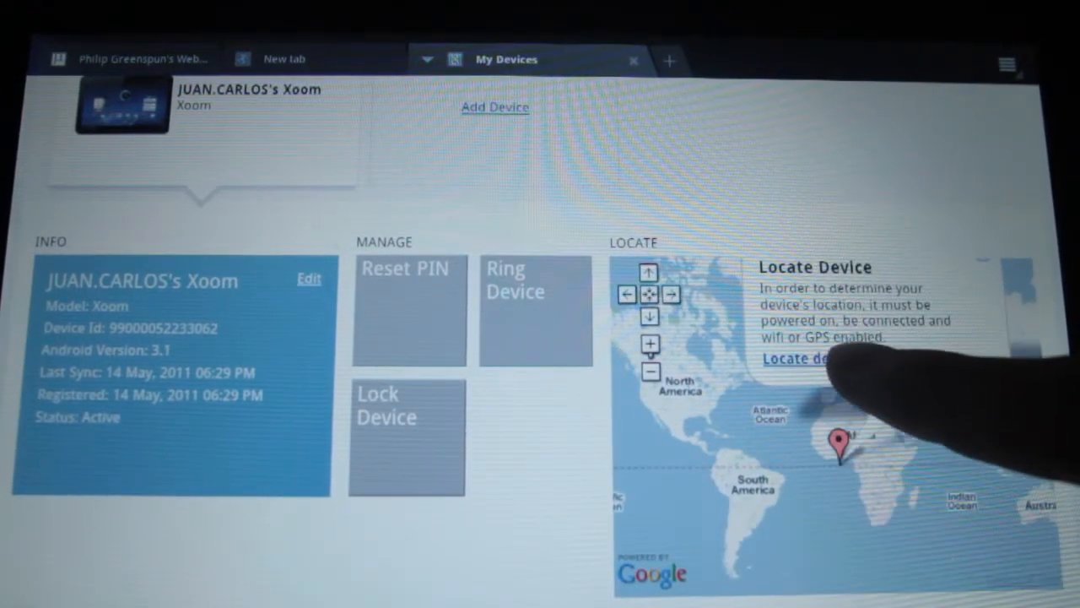
pyautogui.click(797, 358)
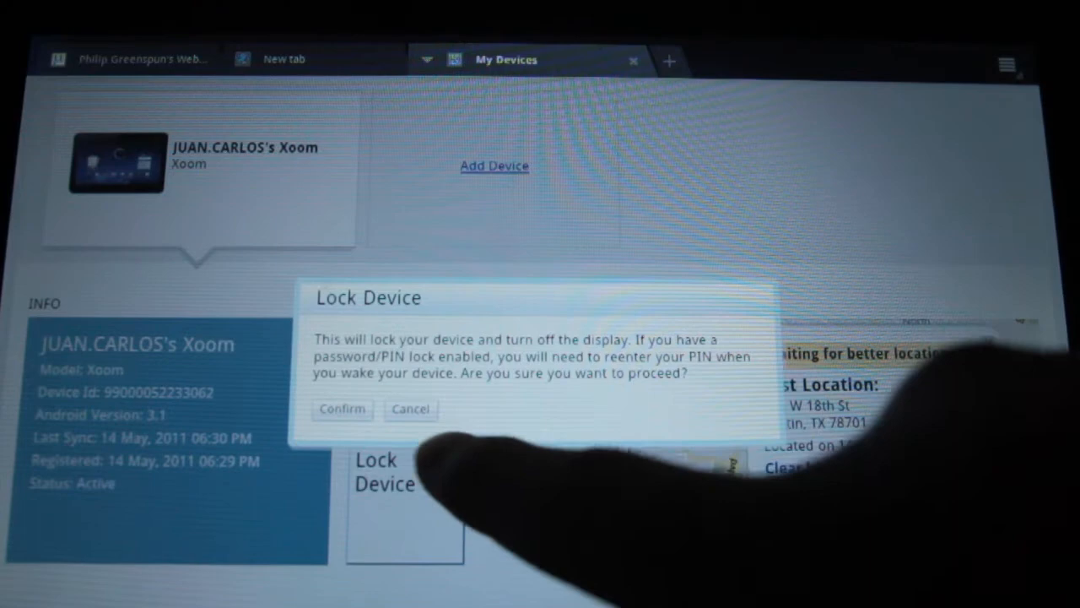
# Confirm the Lock Device request for the Xoom tablet.
pyautogui.click(411, 408)
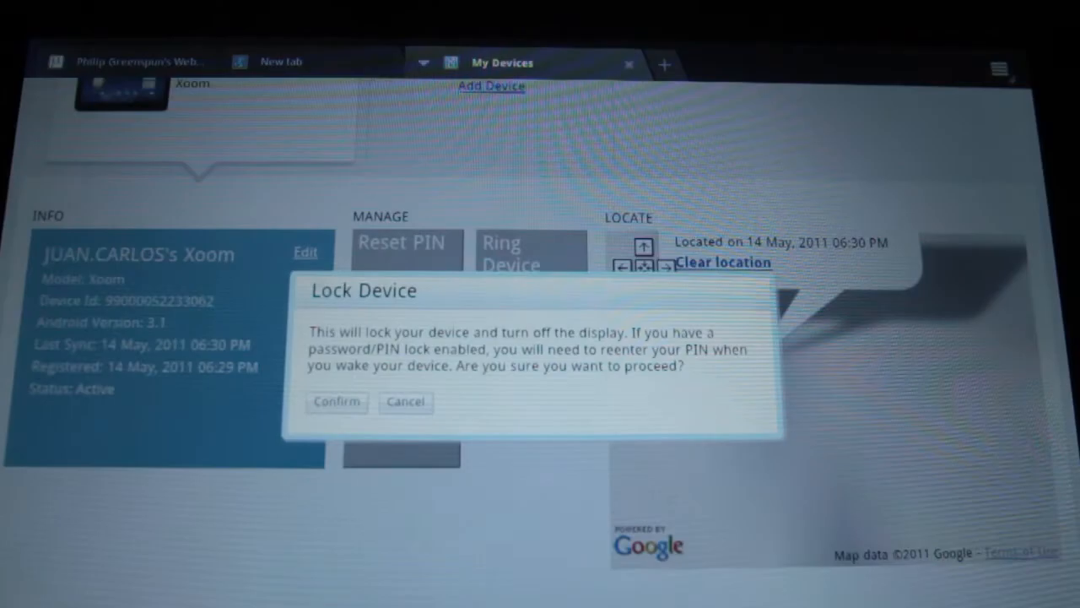
pyautogui.click(336, 401)
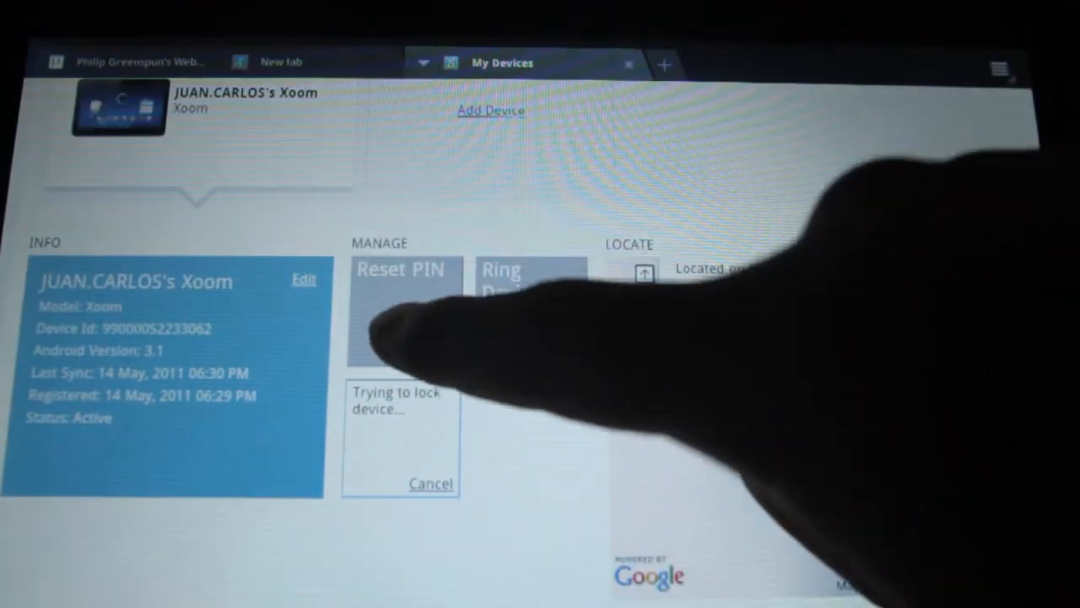
# Reset the Xoom's PIN, entering the new PIN in both fields and confirming.
pyautogui.click(403, 269)
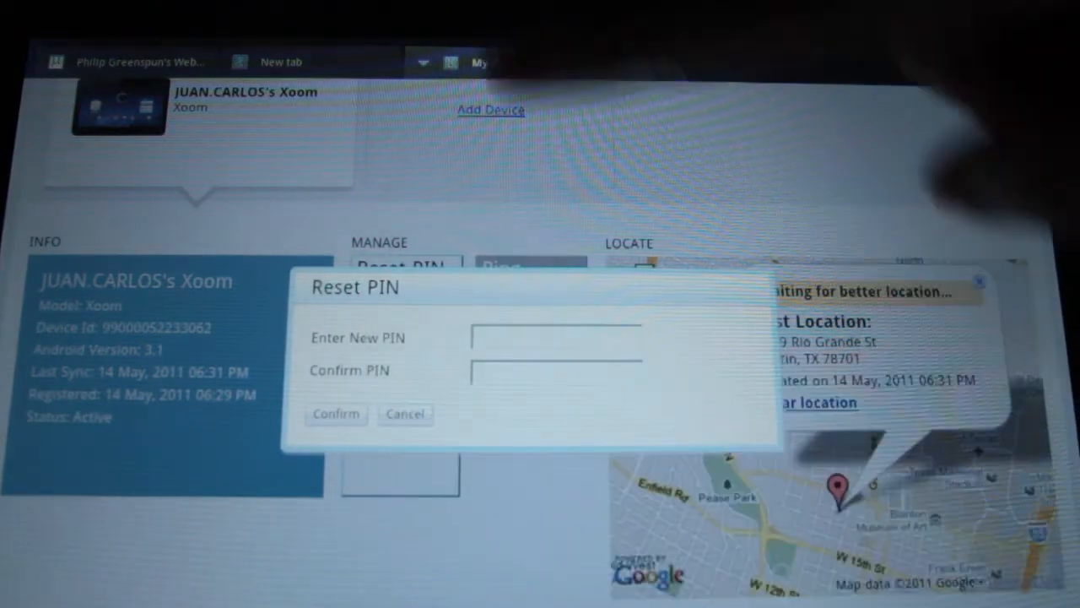
pyautogui.click(405, 413)
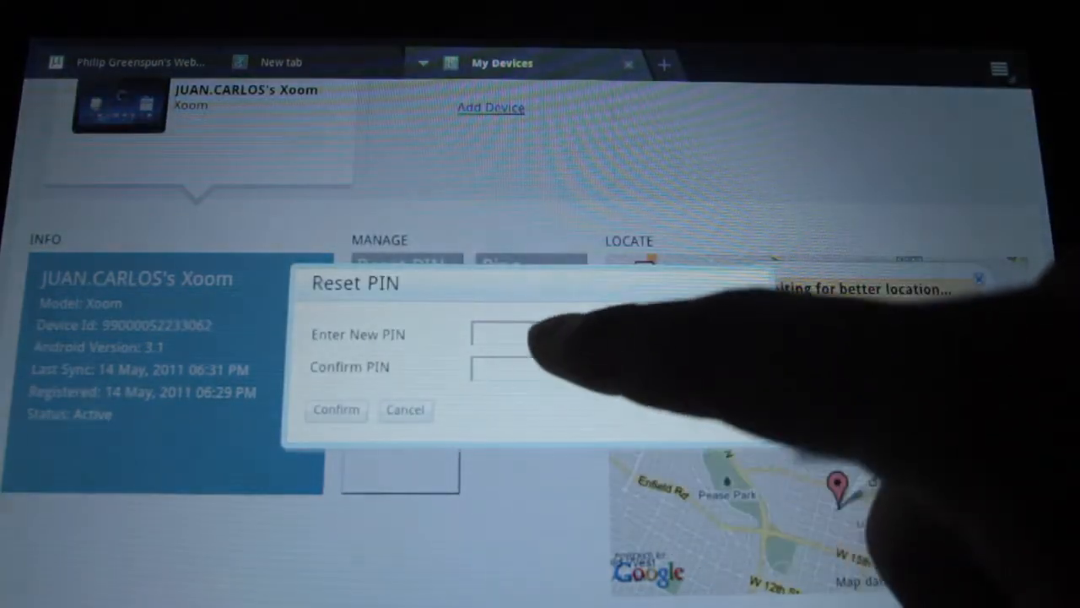
pyautogui.click(555, 334)
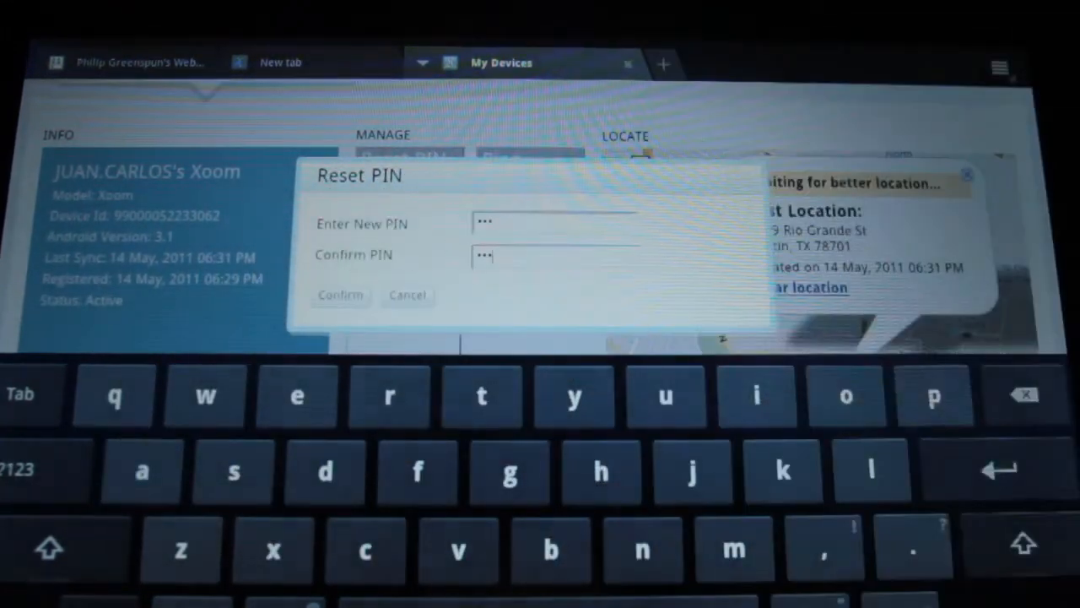
pyautogui.click(407, 296)
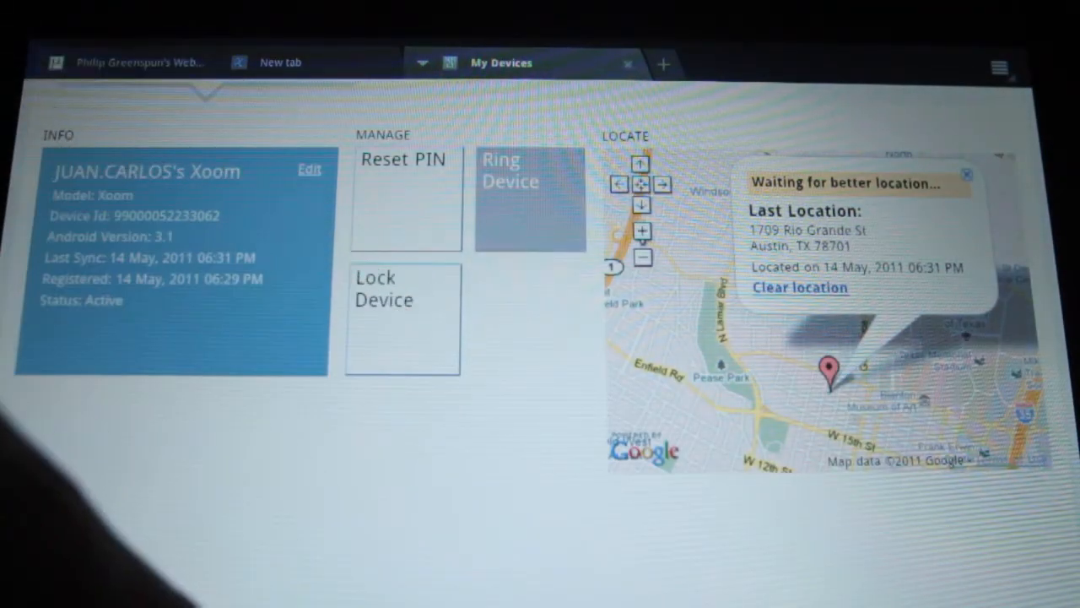
# Lock the Xoom a second time, then ring it to trigger the alarm.
pyautogui.click(402, 316)
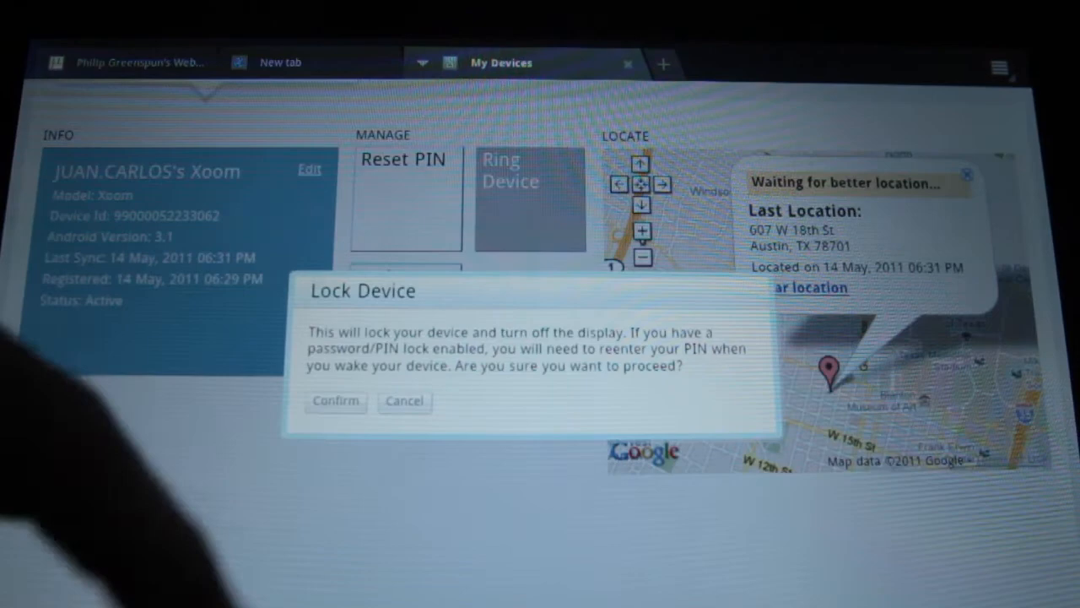
pyautogui.click(335, 401)
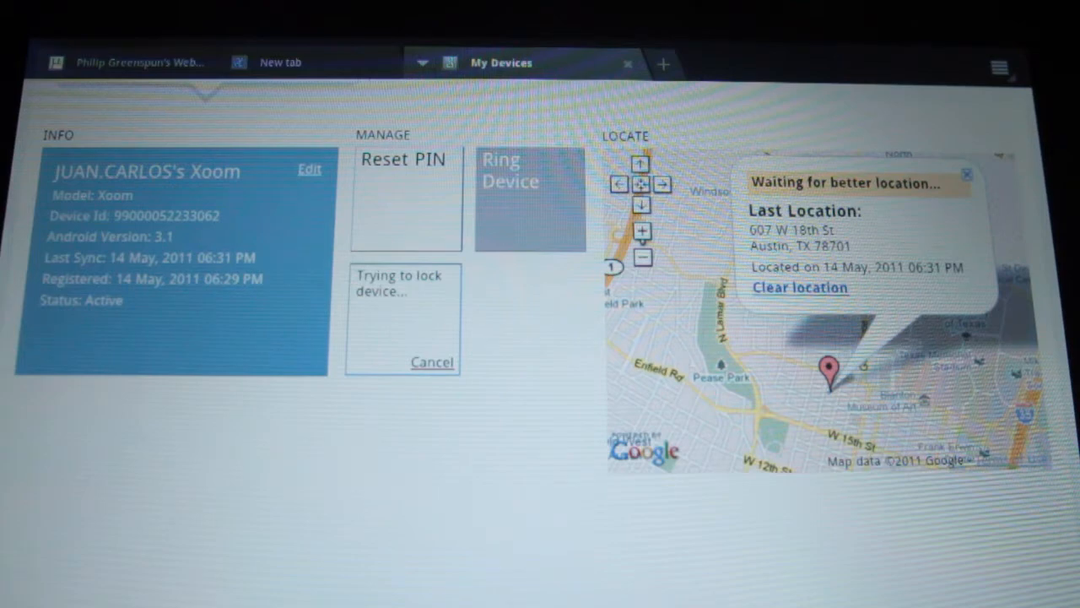
pyautogui.scroll(3)
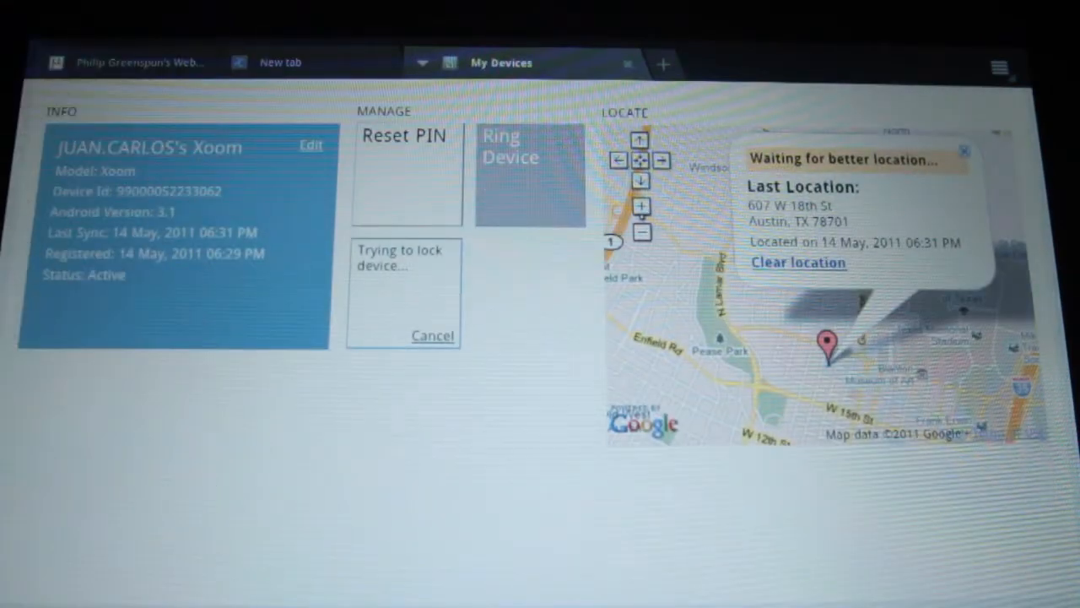
pyautogui.click(510, 146)
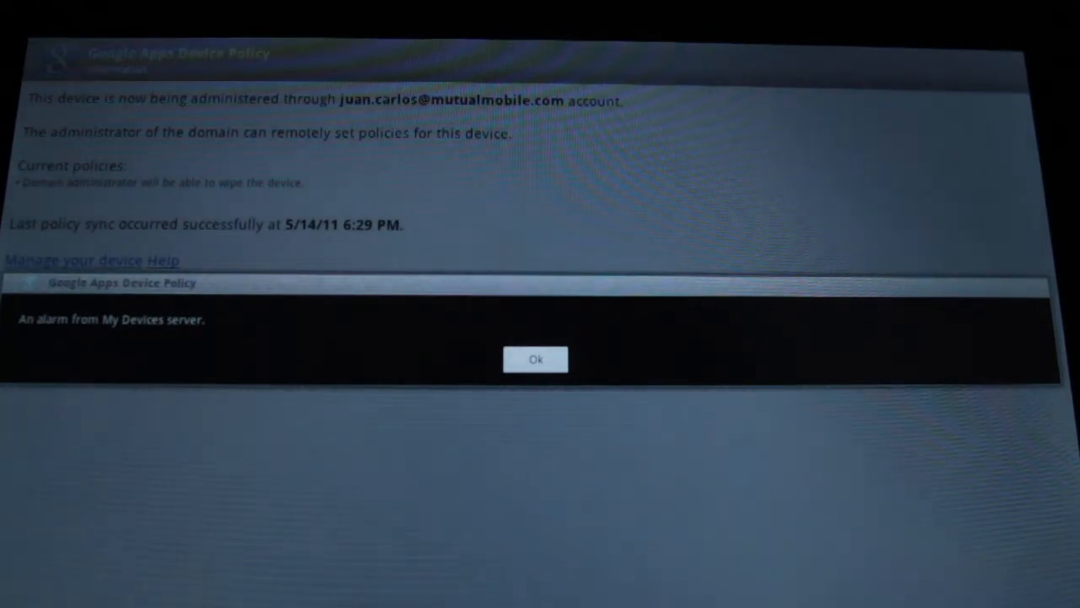
pyautogui.click(535, 358)
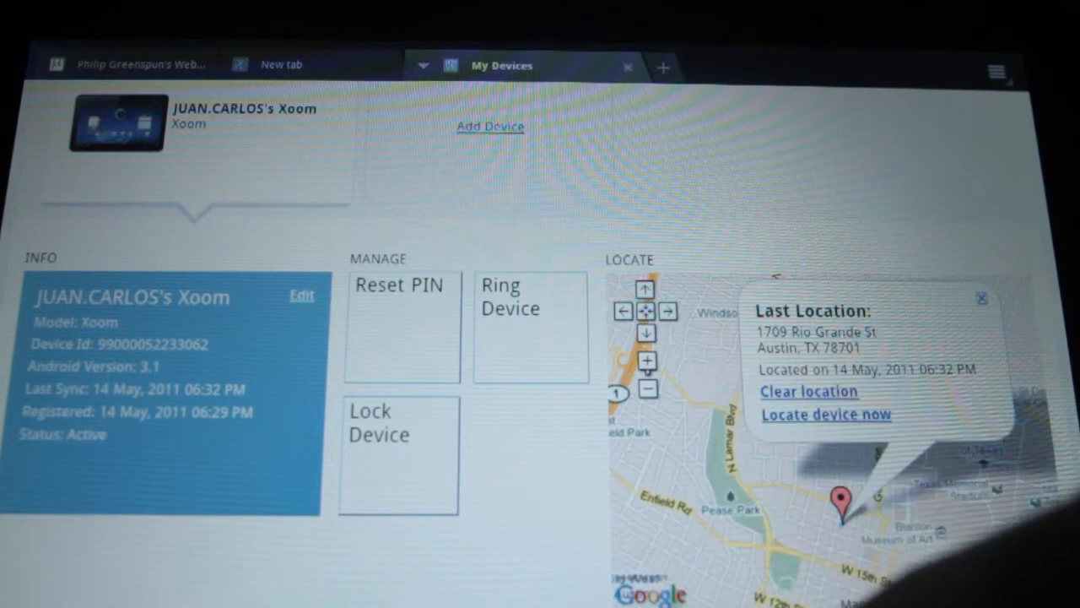
pyautogui.moveTo(885, 397)
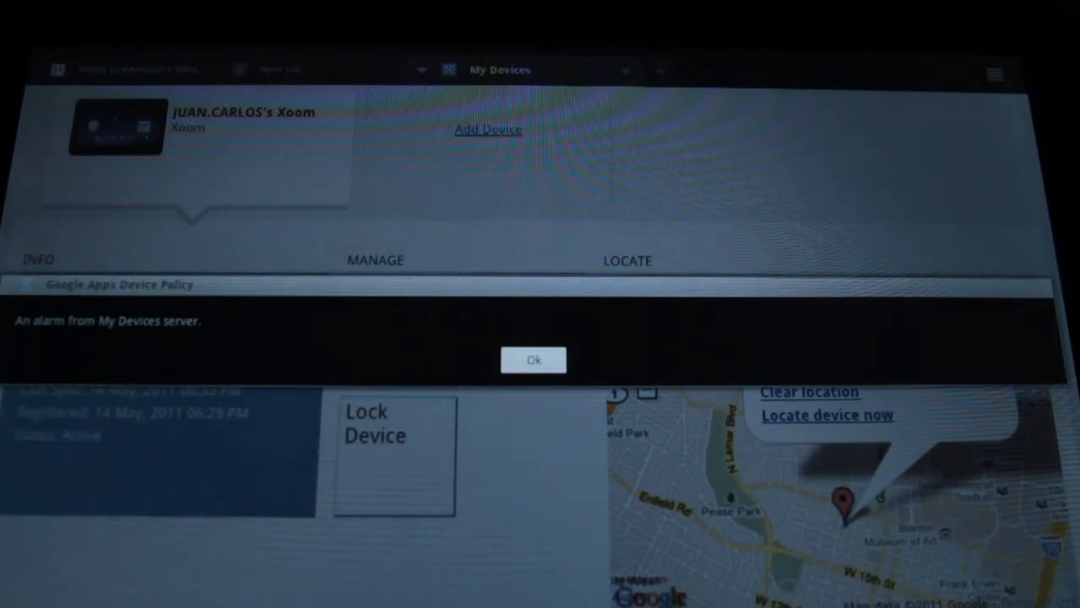
# Dismiss the My Devices alarm with Ok and begin entering a new PIN.
pyautogui.click(534, 358)
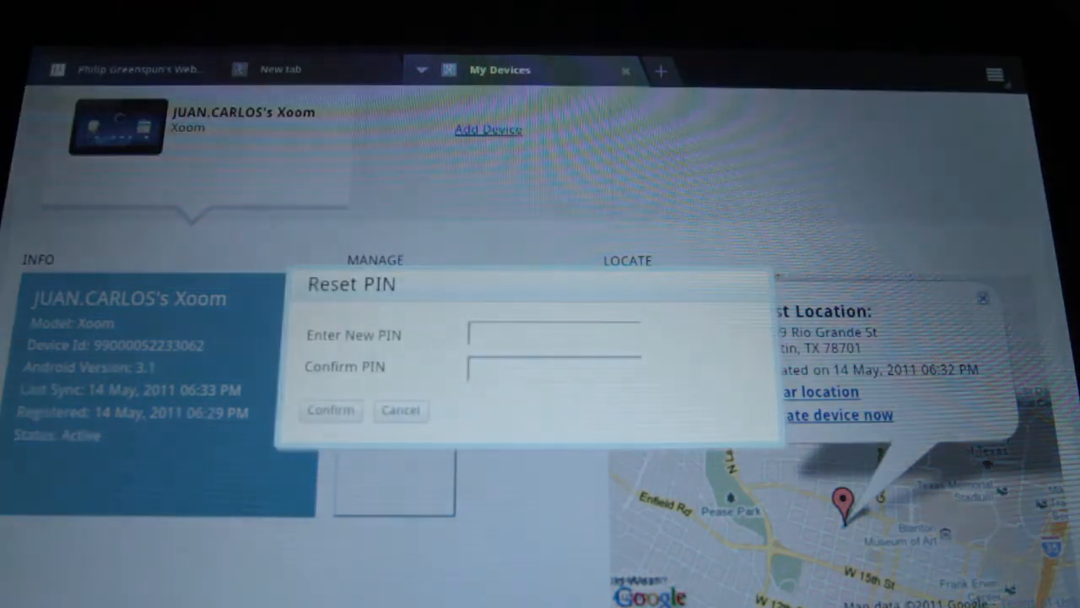
pyautogui.click(553, 335)
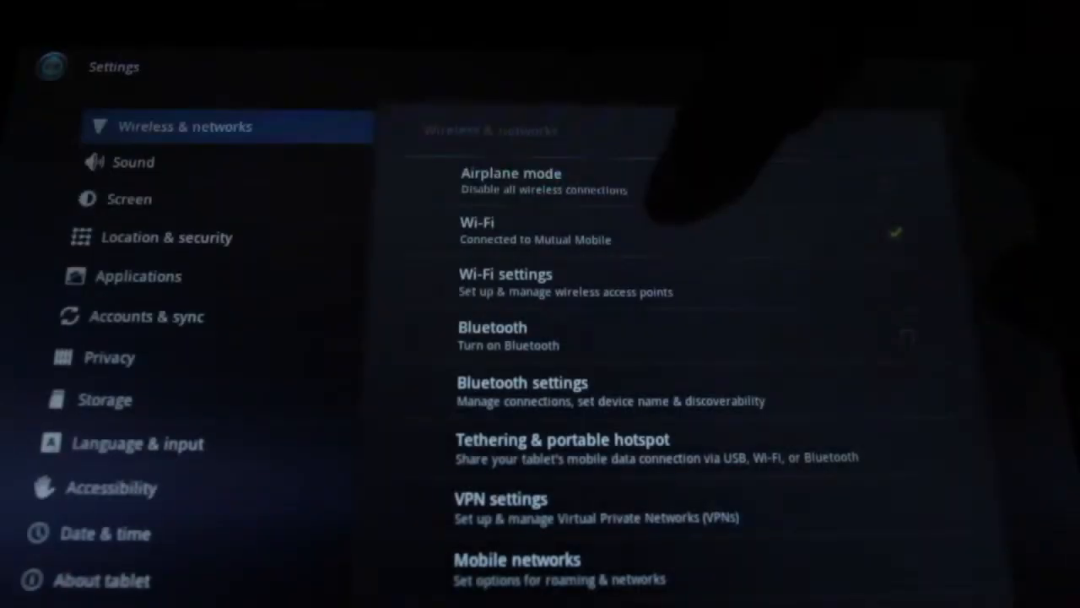
# Set a numeric PIN lock via Location & security > Configure lock screen, then continue to confirmation.
pyautogui.click(167, 237)
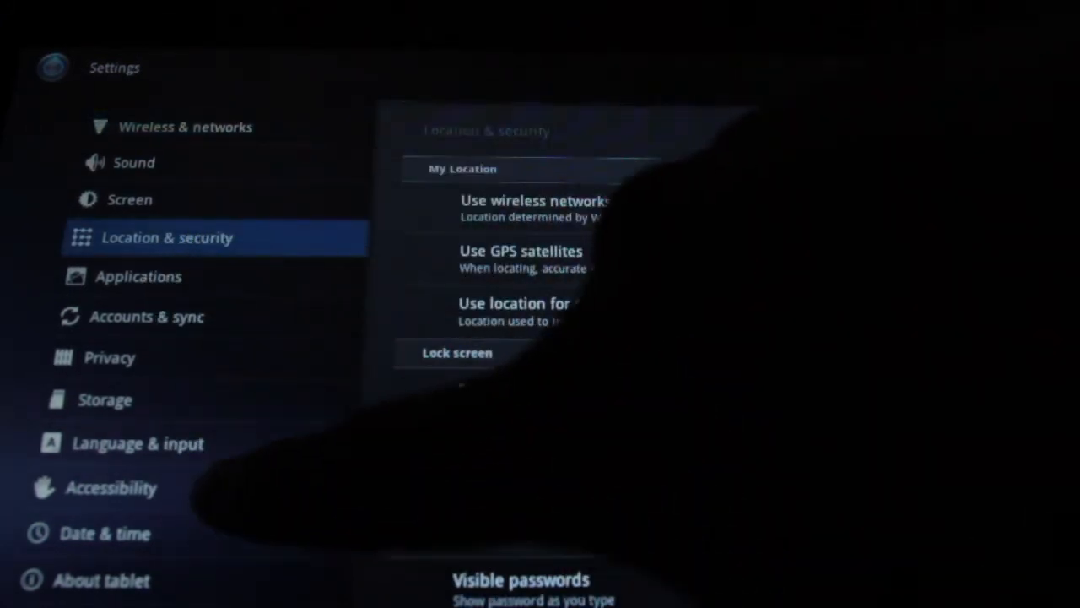
pyautogui.scroll(-3)
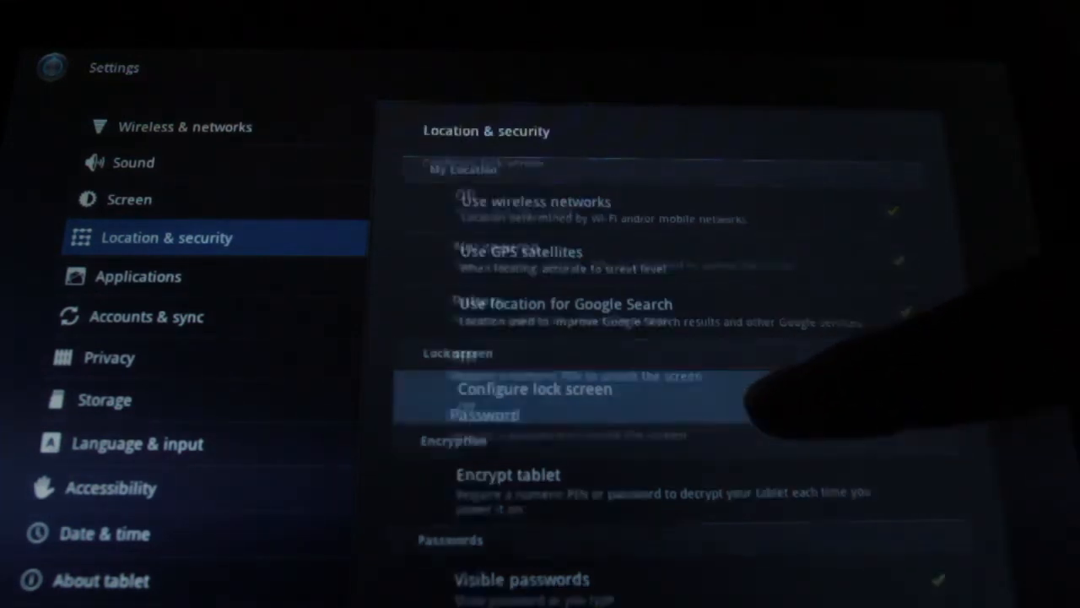
pyautogui.click(533, 389)
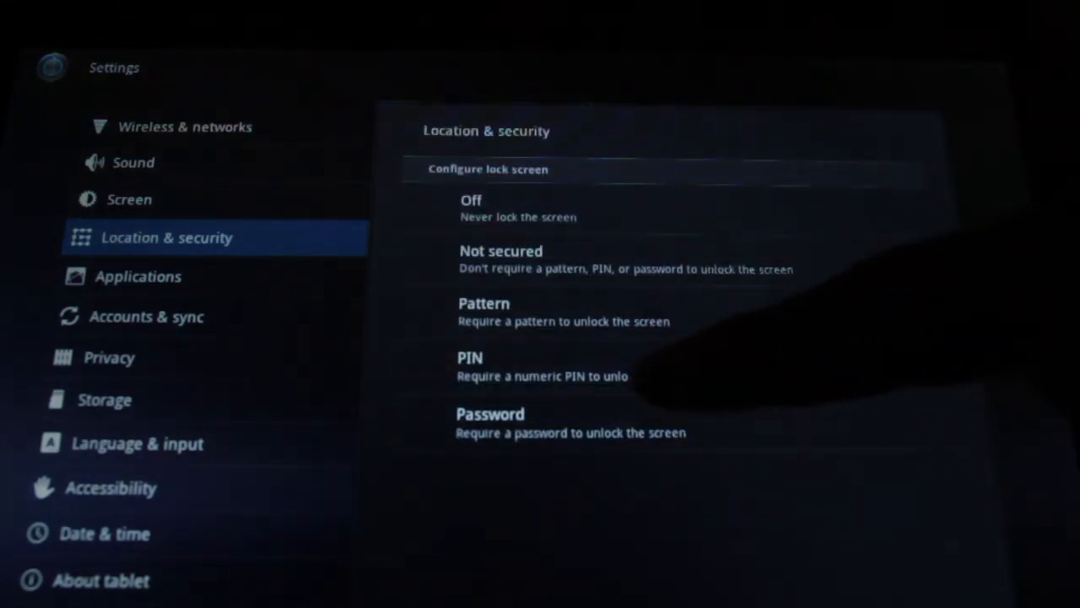
pyautogui.click(470, 357)
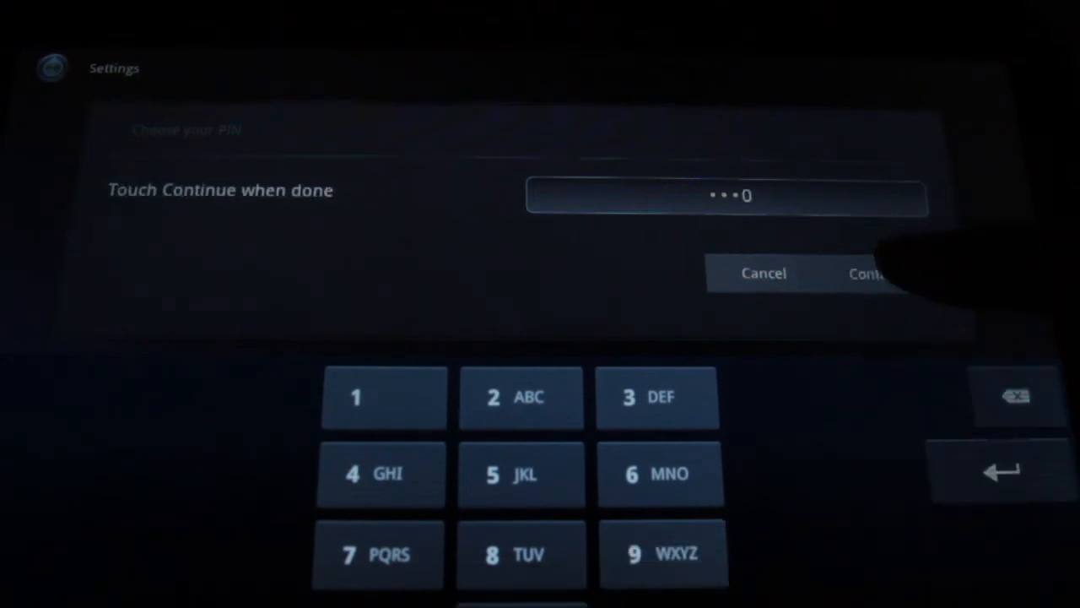
pyautogui.click(869, 273)
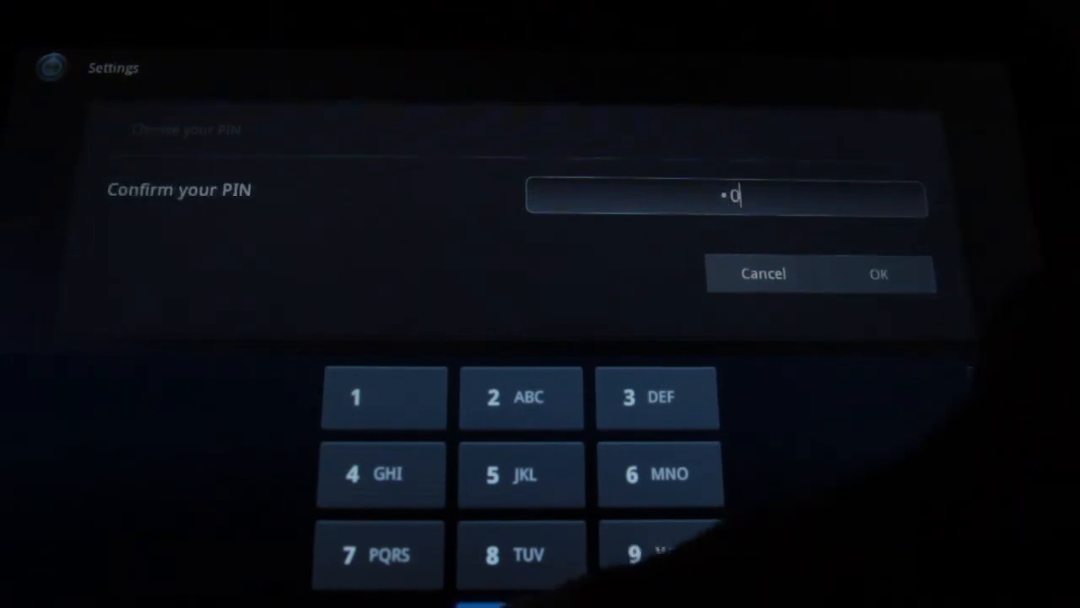